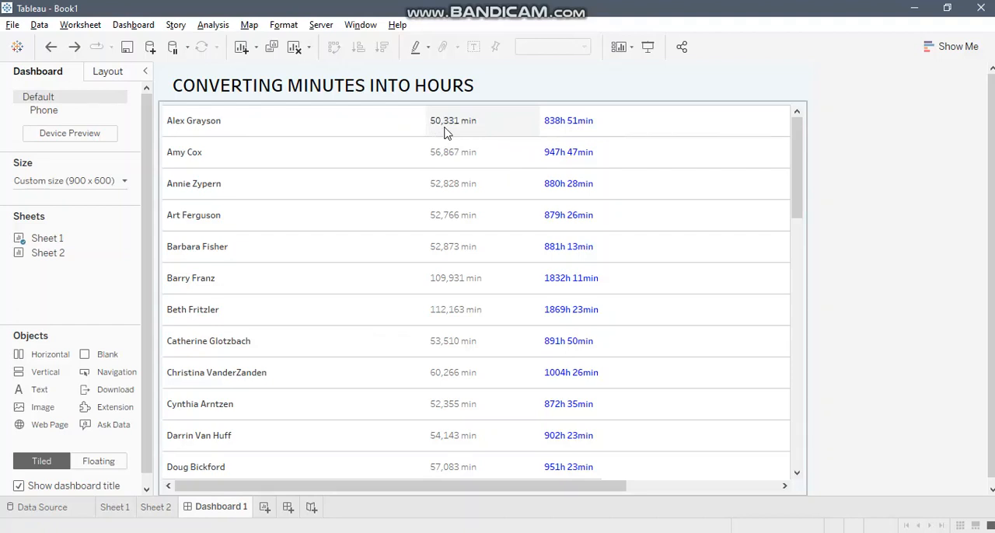
mouse_move(465, 132)
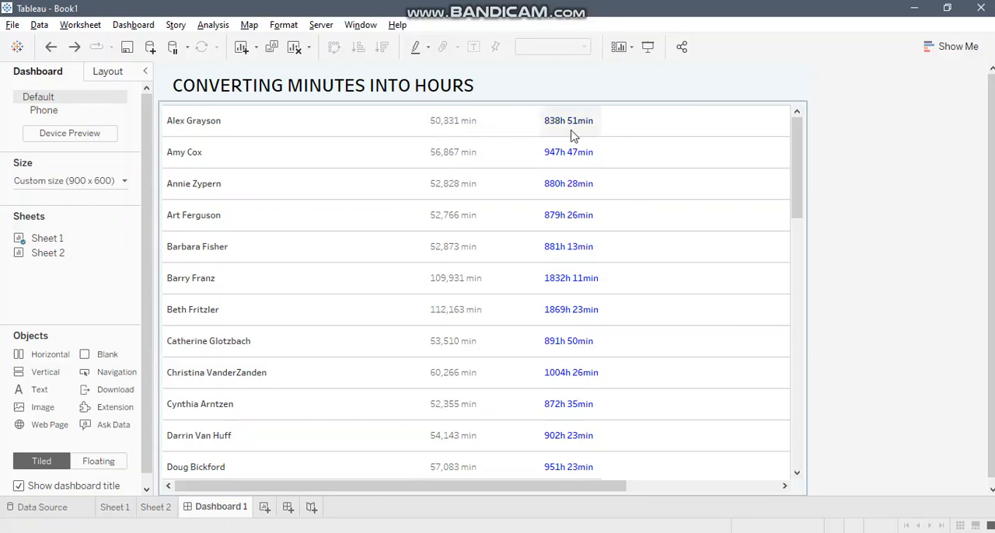
mouse_move(560, 134)
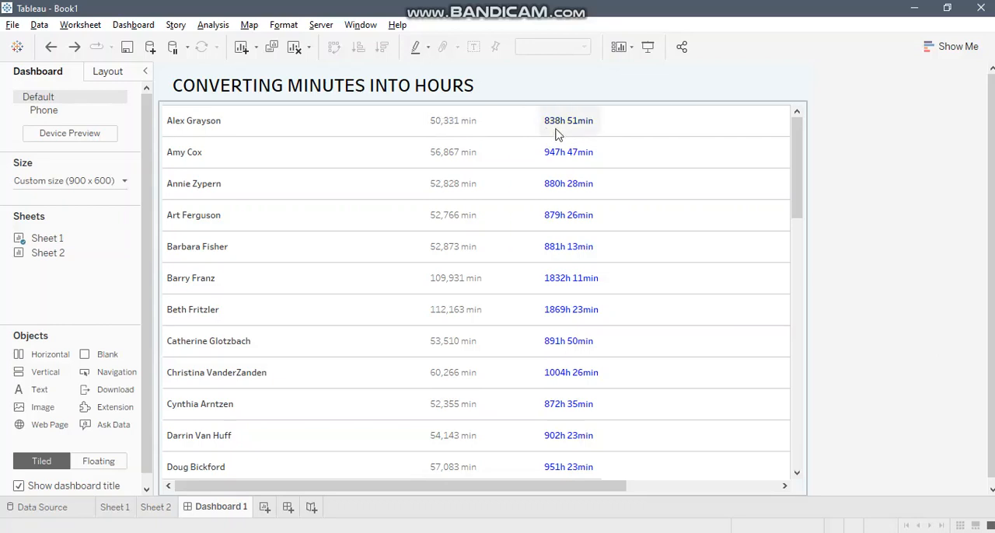
mouse_move(556, 134)
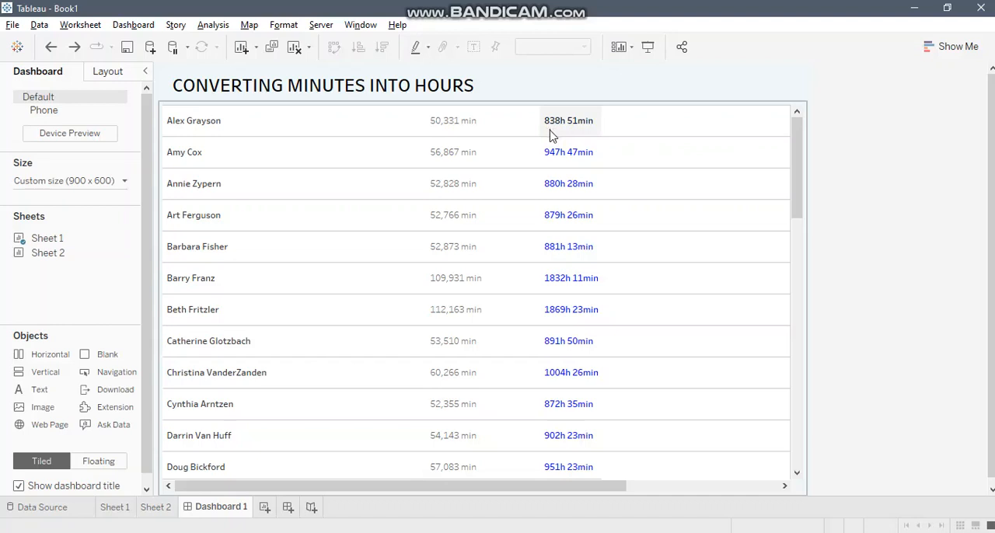
mouse_move(578, 134)
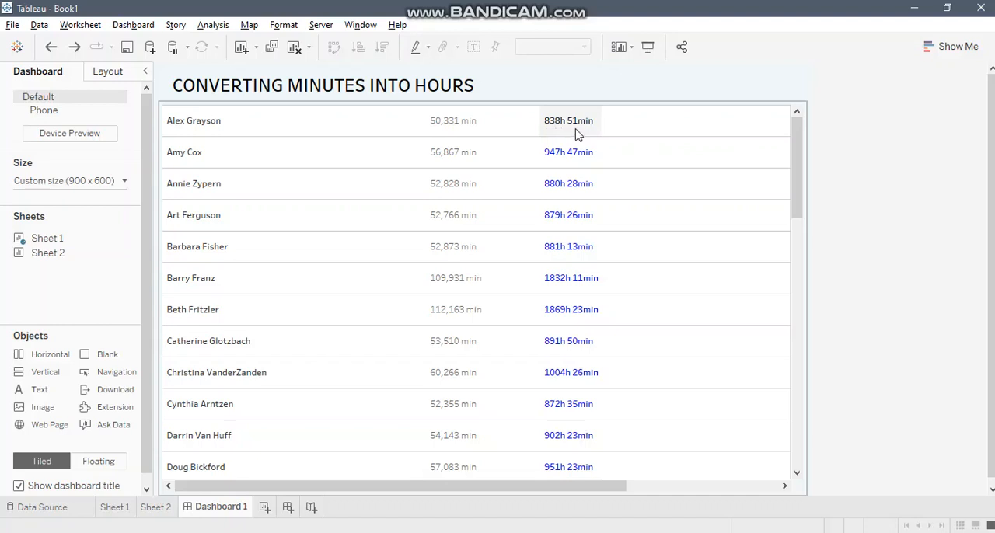
mouse_move(933, 311)
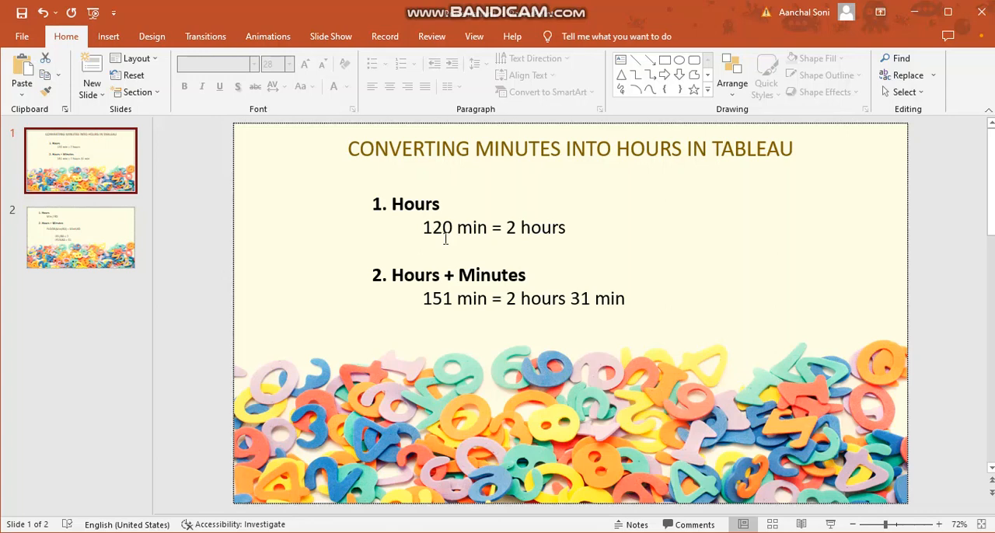
mouse_move(464, 227)
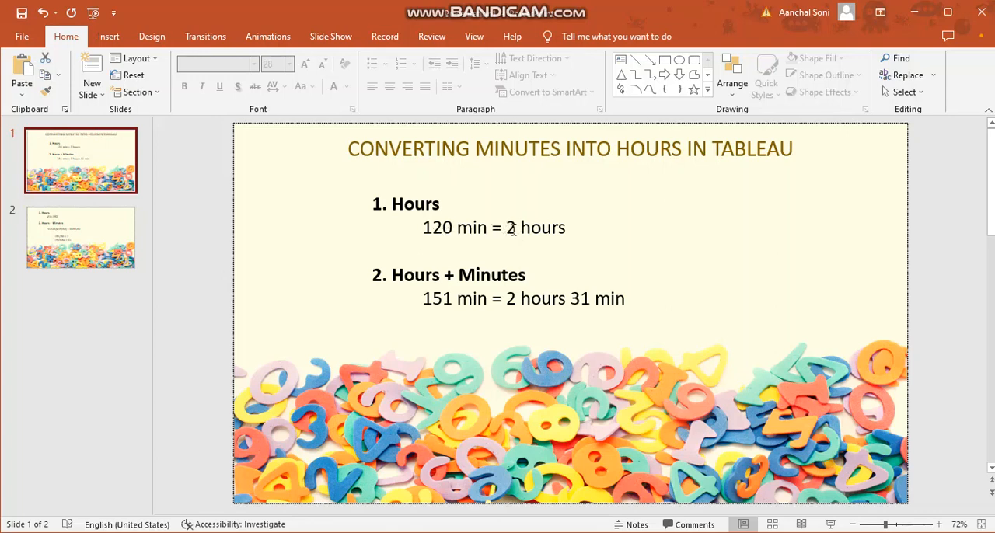
Show slide 2 with the Min / 60 and FLOOR(Min/60) + Min%60 conversion formulas
double_click(510, 227)
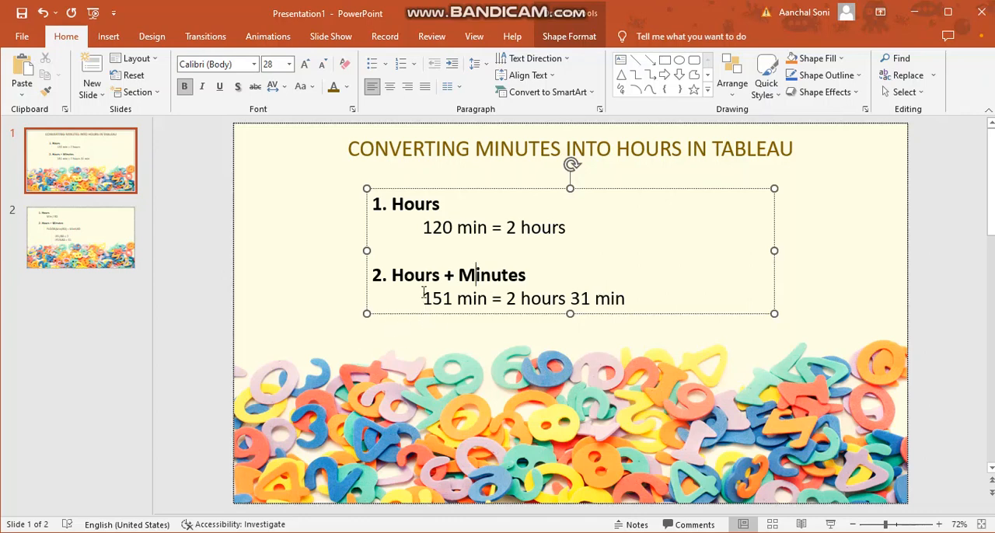
mouse_move(690, 273)
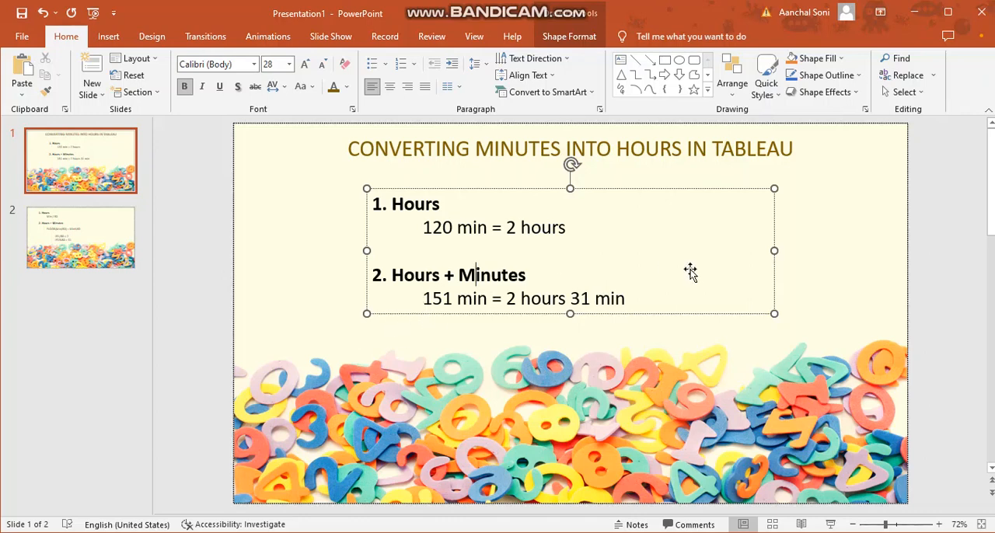
mouse_move(630, 261)
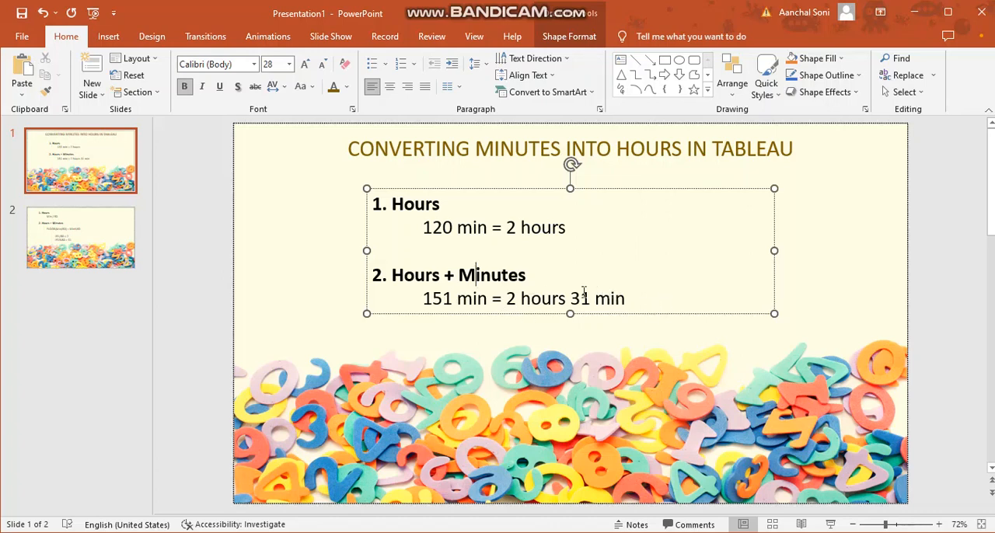
mouse_move(578, 299)
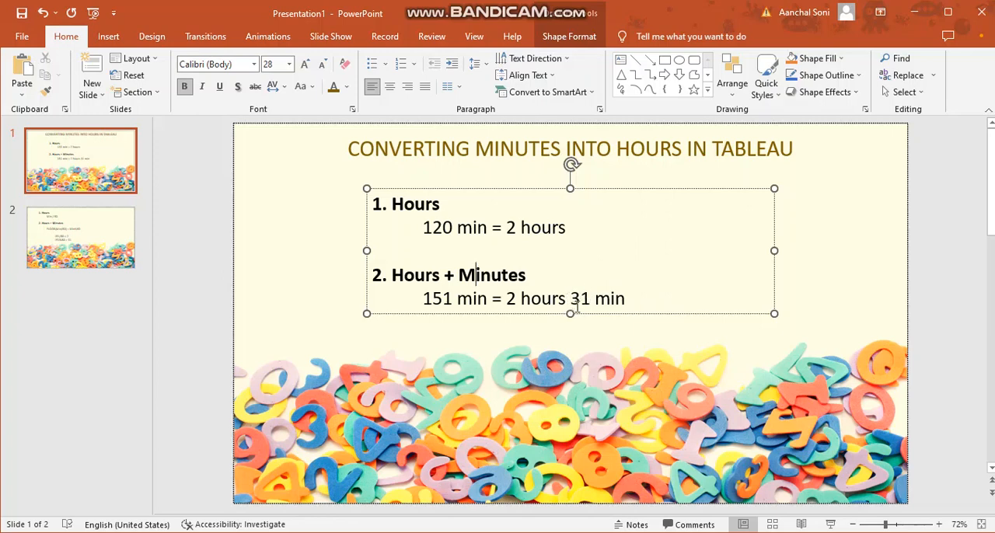
left_click(81, 236)
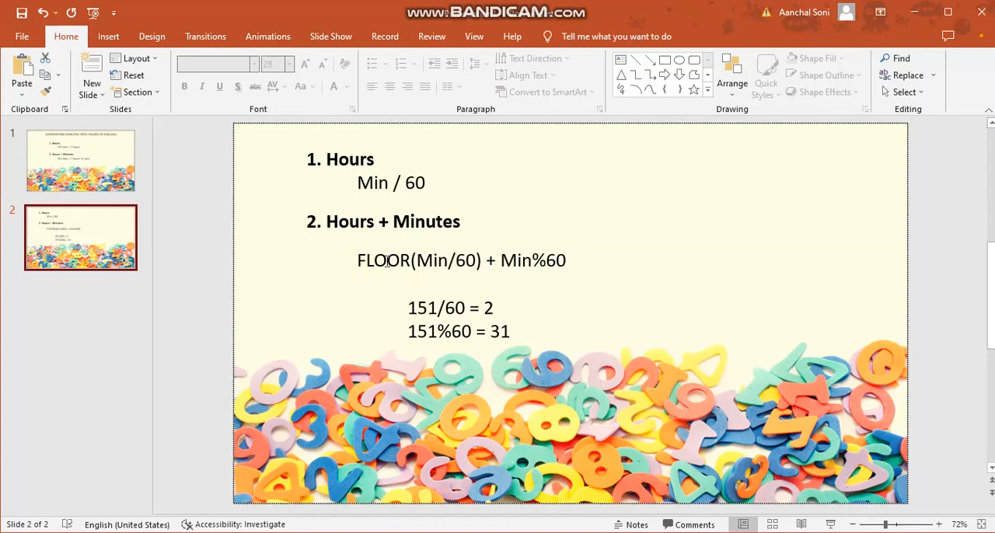
mouse_move(607, 261)
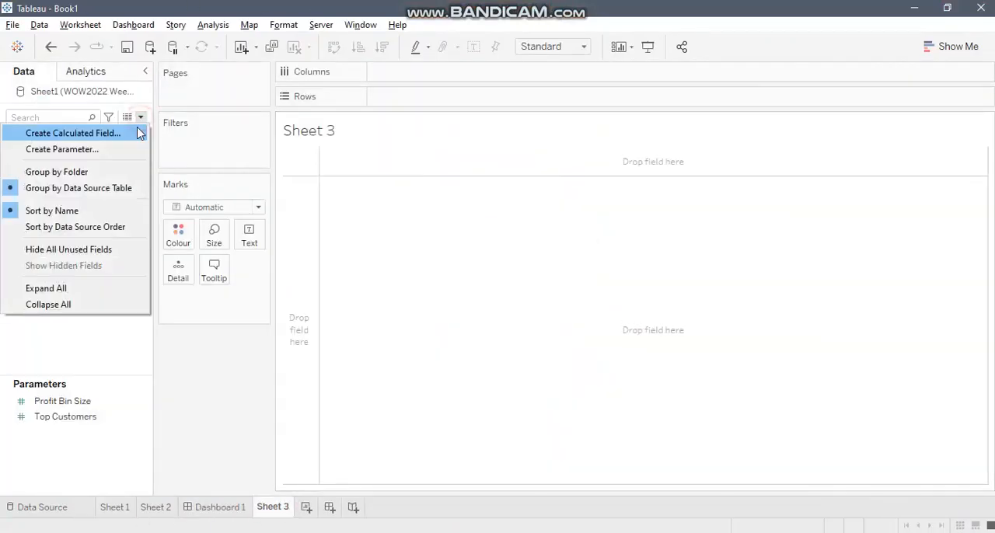
Create a calculated field starting IF [Minutes]%60 = 0 THEN STR([Minutes]/60) + 'hour(s)'
left_click(73, 134)
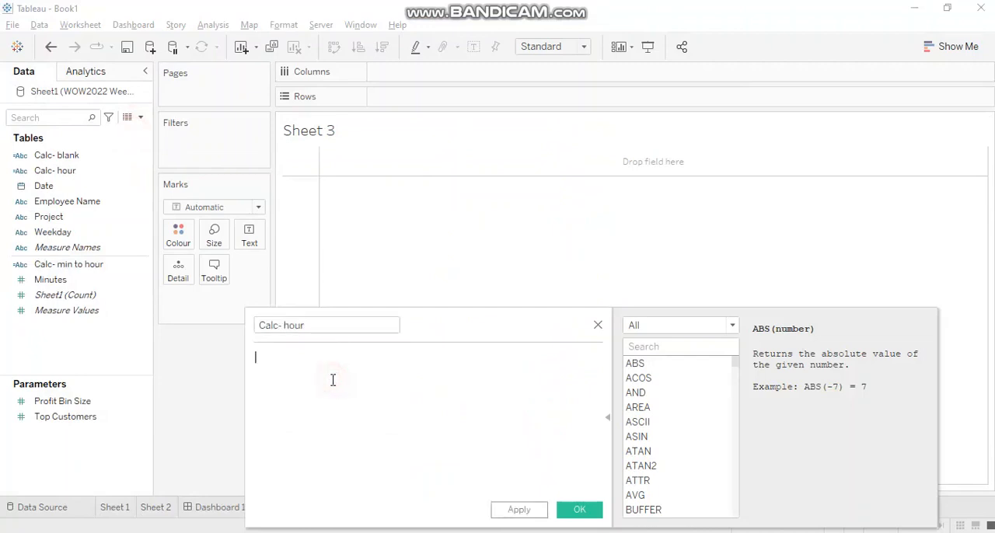
type("IF mi")
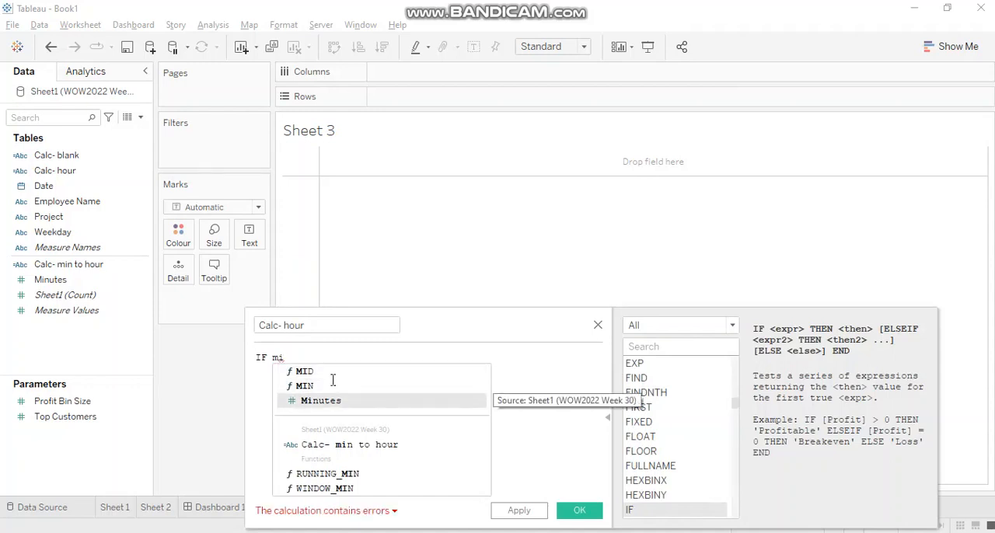
left_click(320, 402)
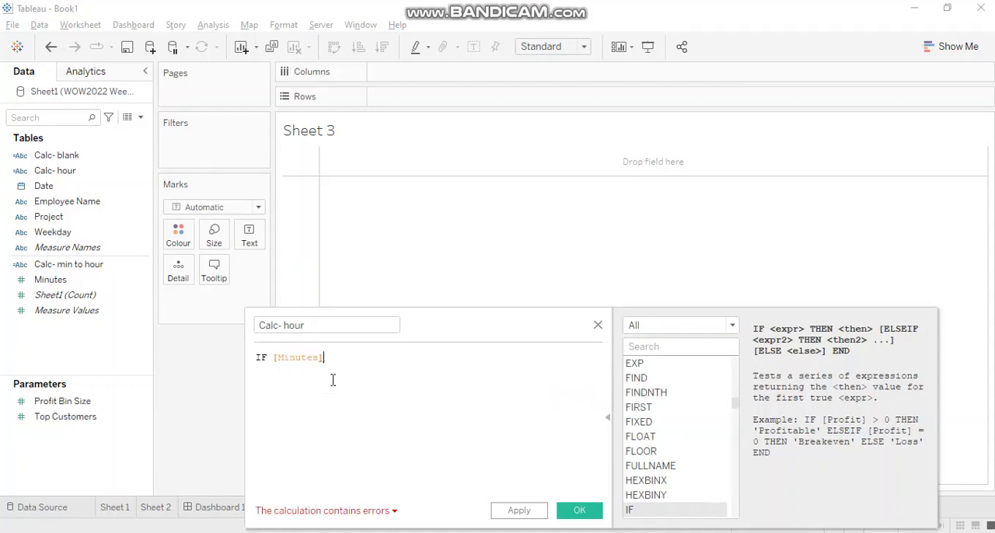
type("%60")
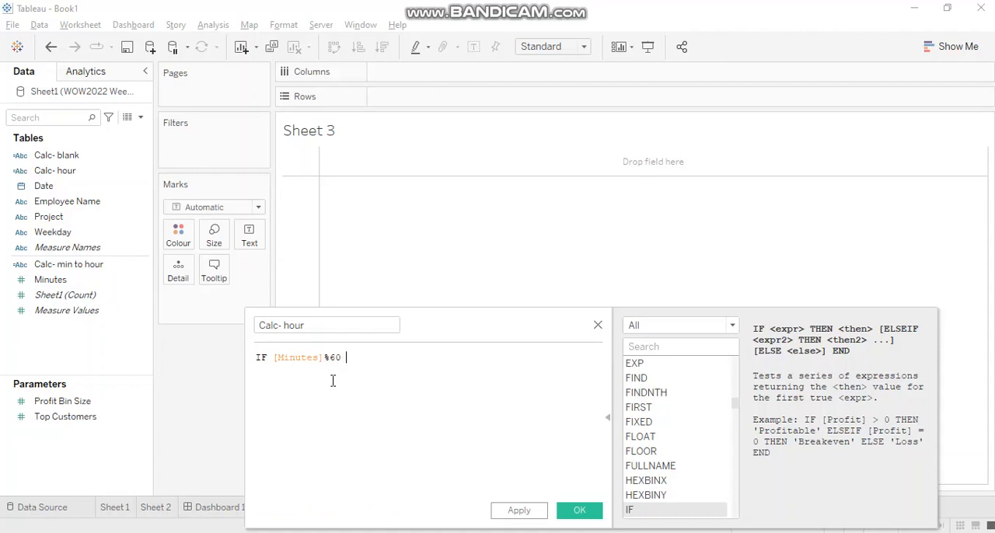
type("= 0")
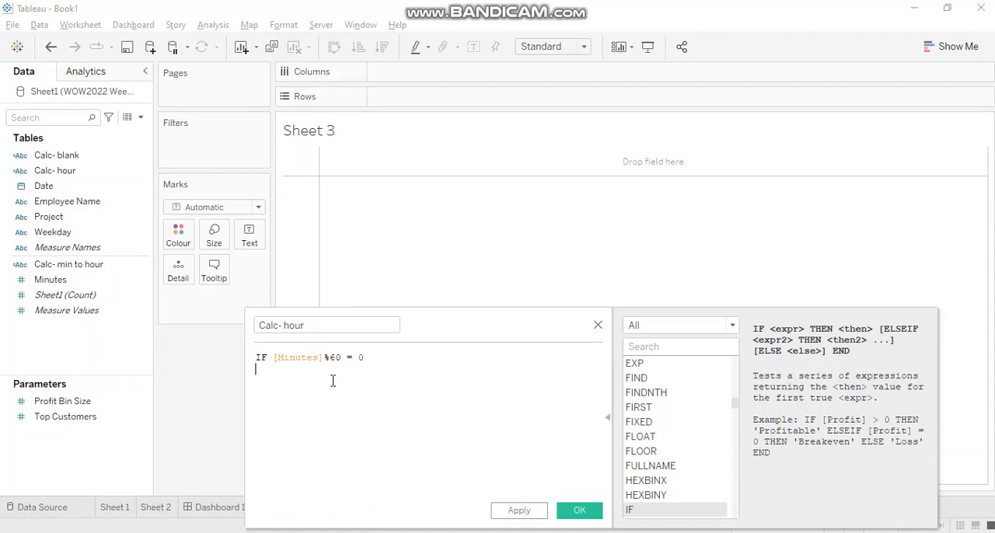
type("THEN")
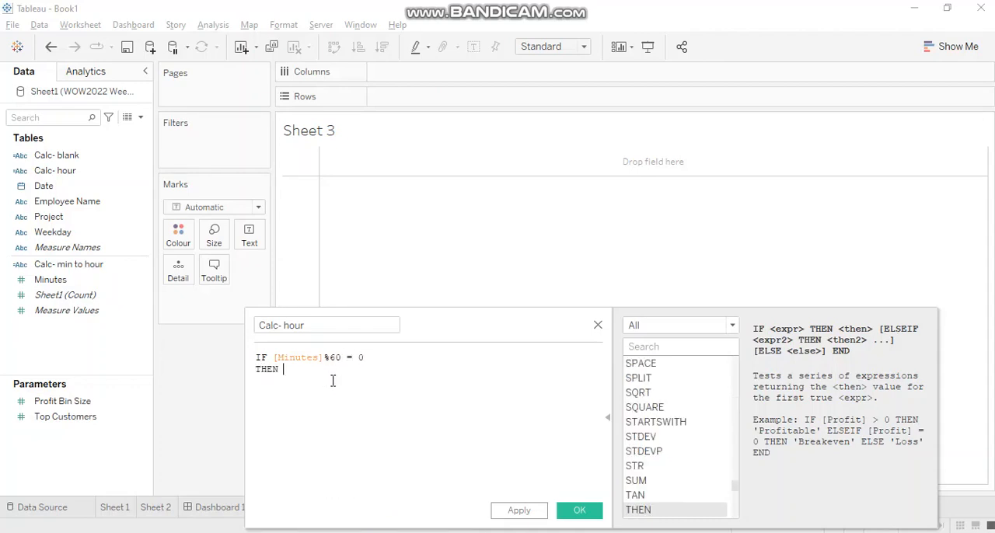
type("min")
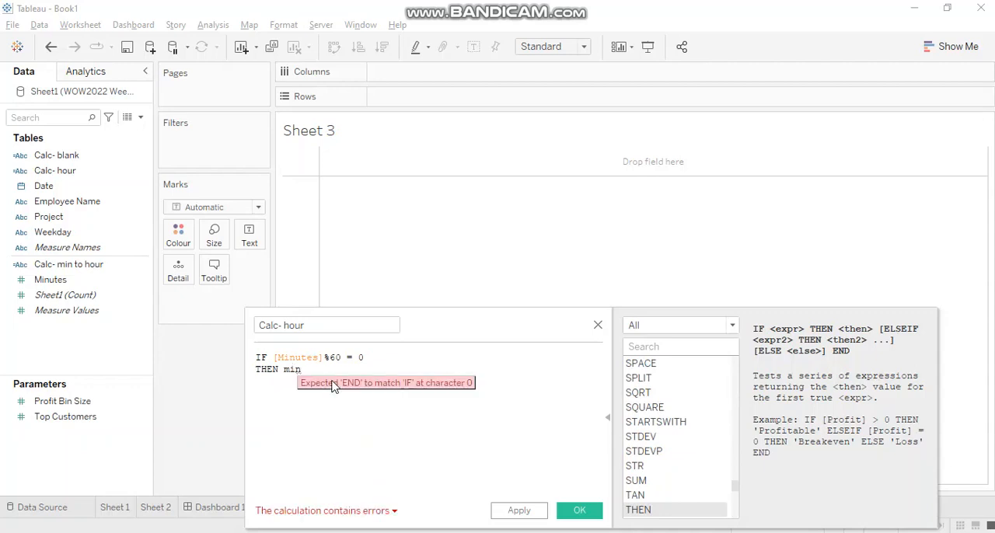
type("utes]/60")
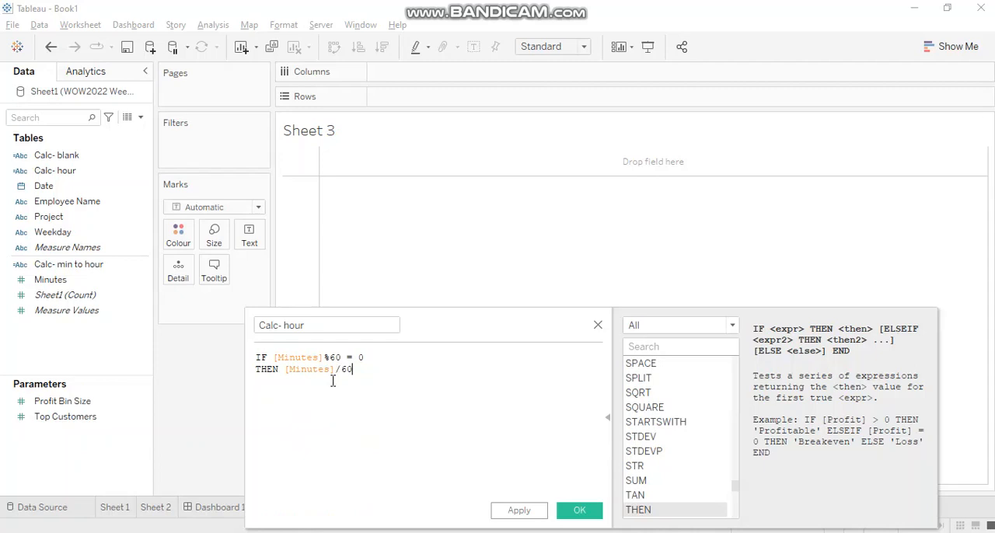
type("+")
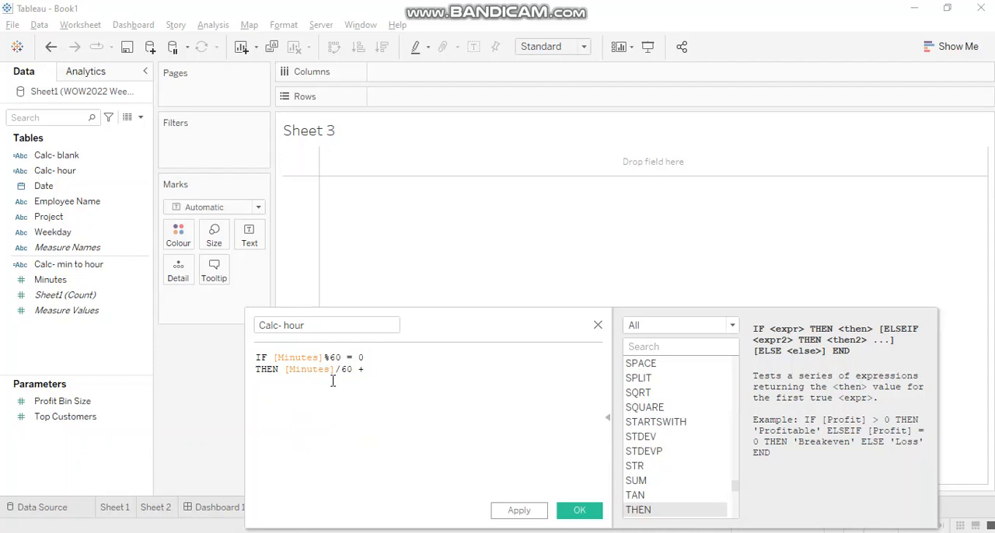
type("+")
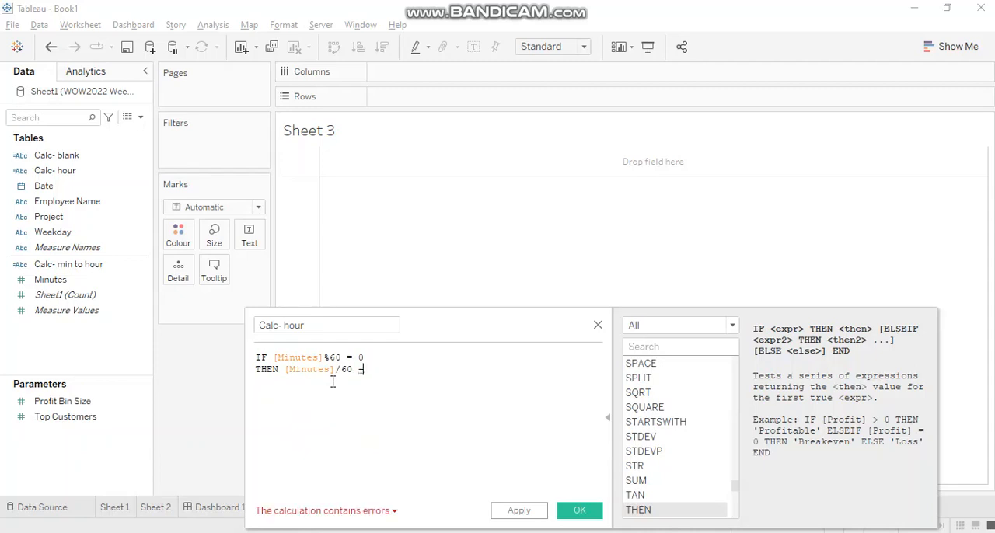
type("'")
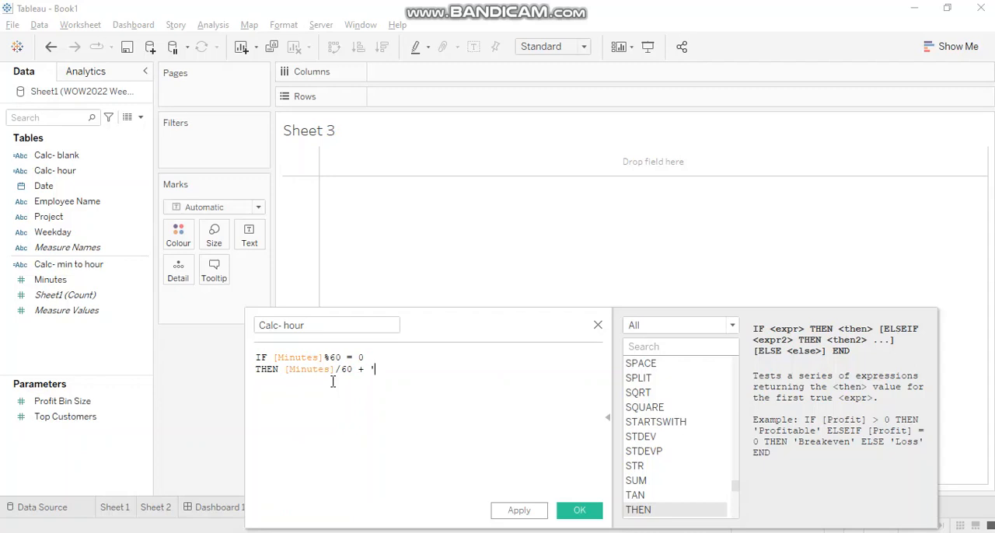
type("hour")
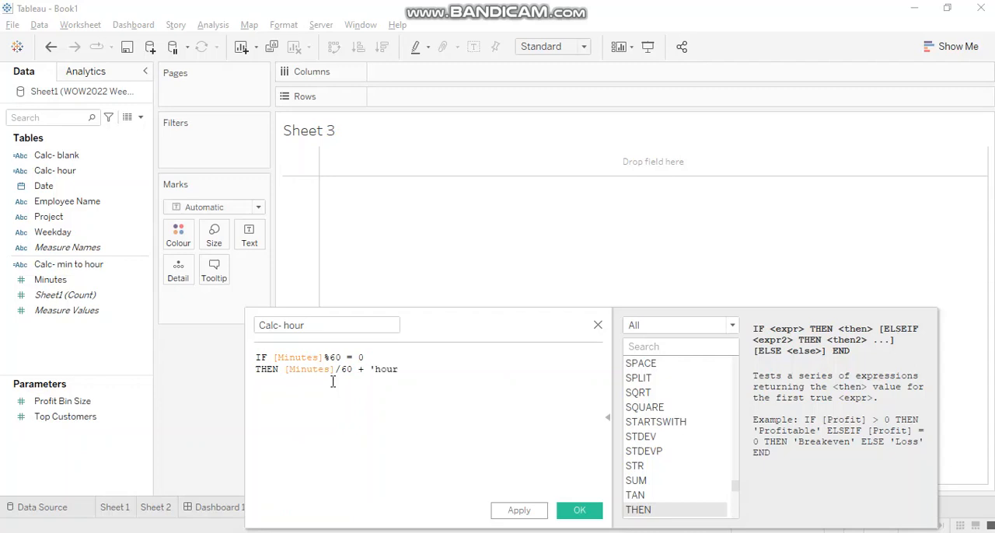
type("(s)'")
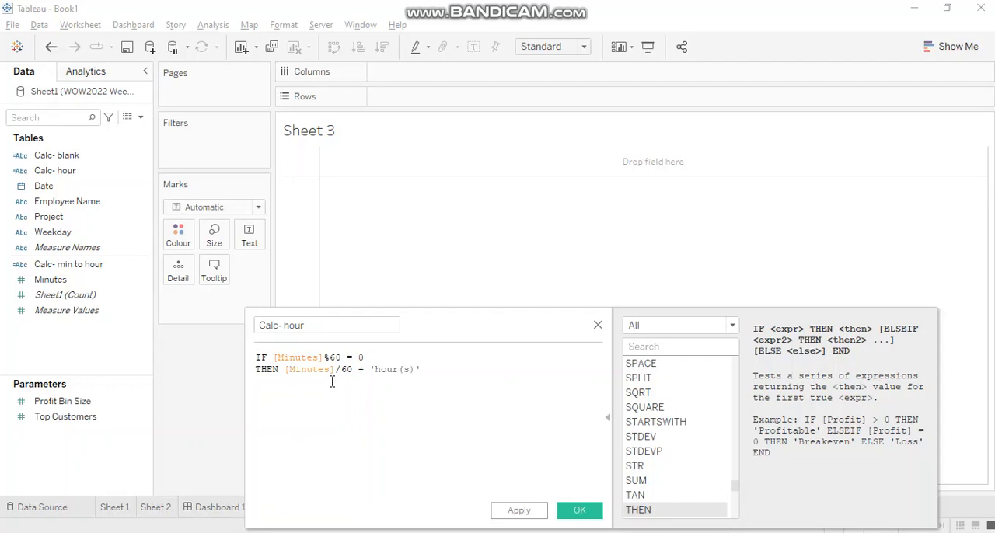
type(".")
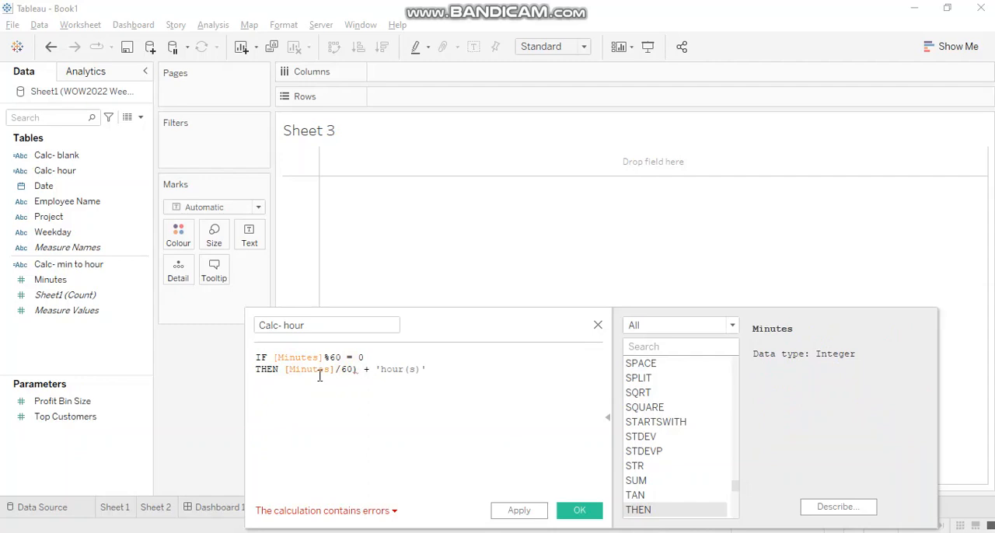
type("STR(")
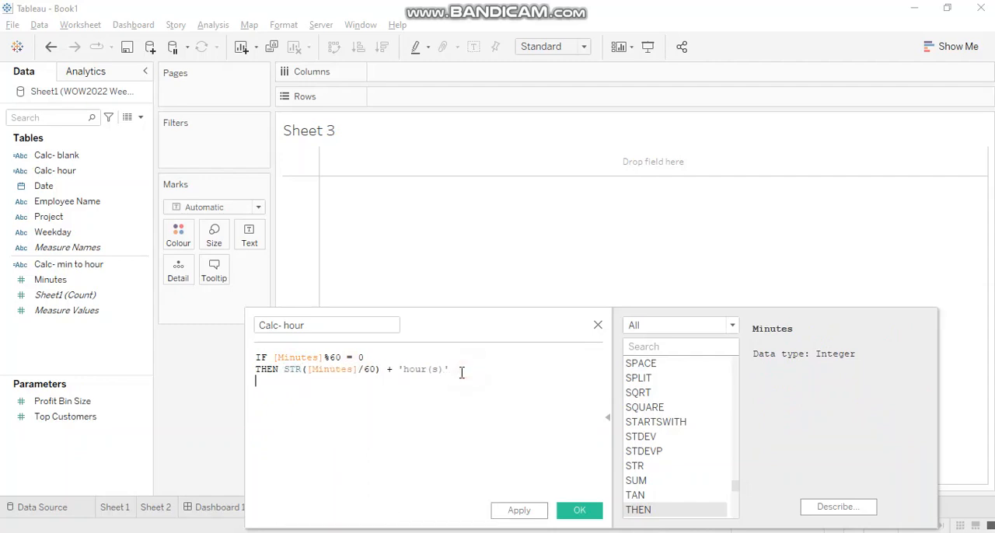
Add the ELSE branch STR(FLOOR([Minutes]/60)) + 'hour(s)' for the whole-hours part
type("ELSE")
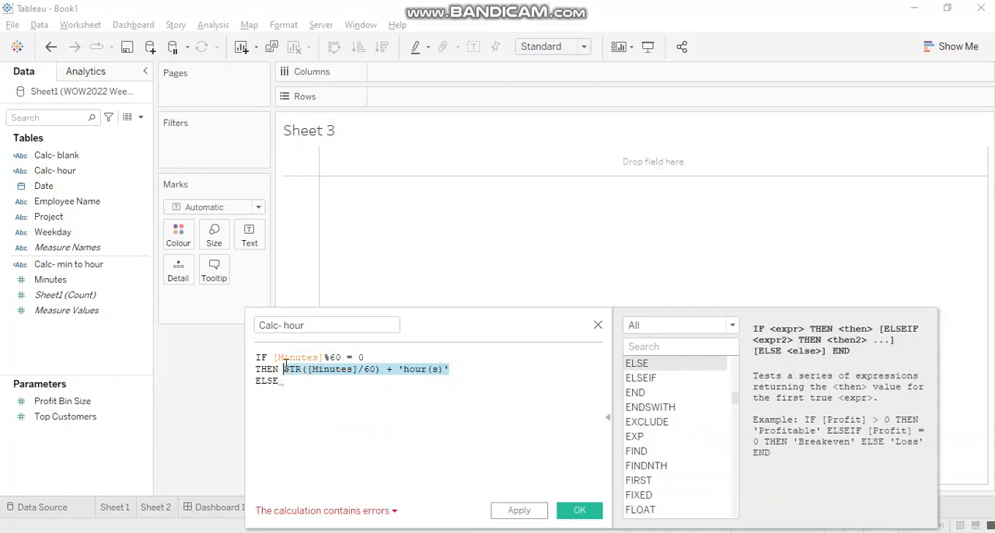
type("STR([Minutes]/60) + 'hour(s)'")
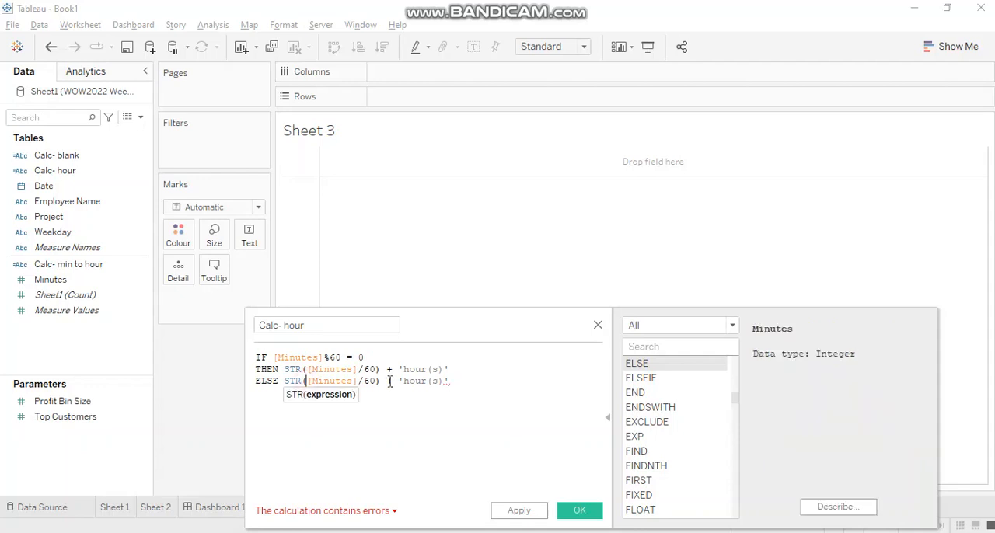
type("FLOOR(")
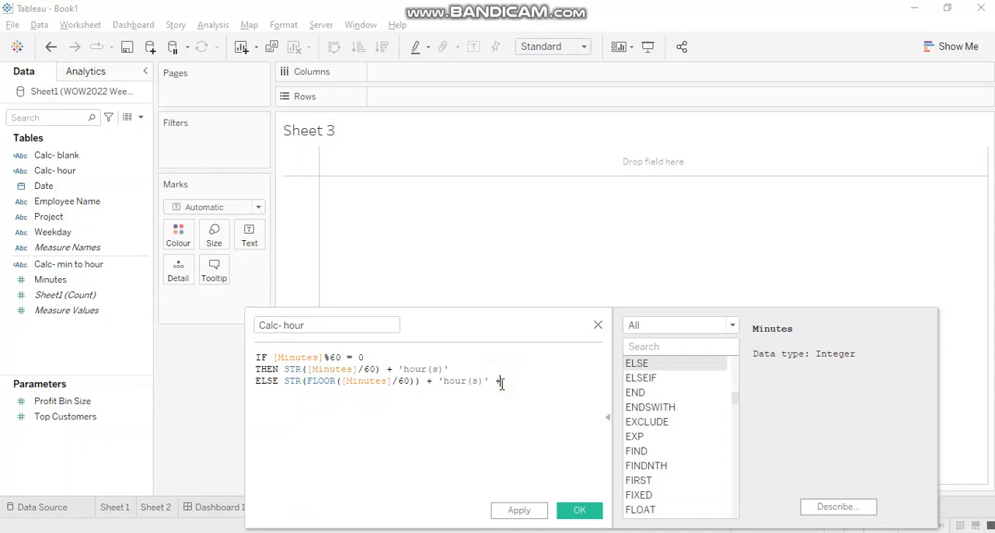
Append + STR(SUM([Minutes])%60) + 'min' END with SUM aggregation and apply the valid Calc- hour field
type("+")
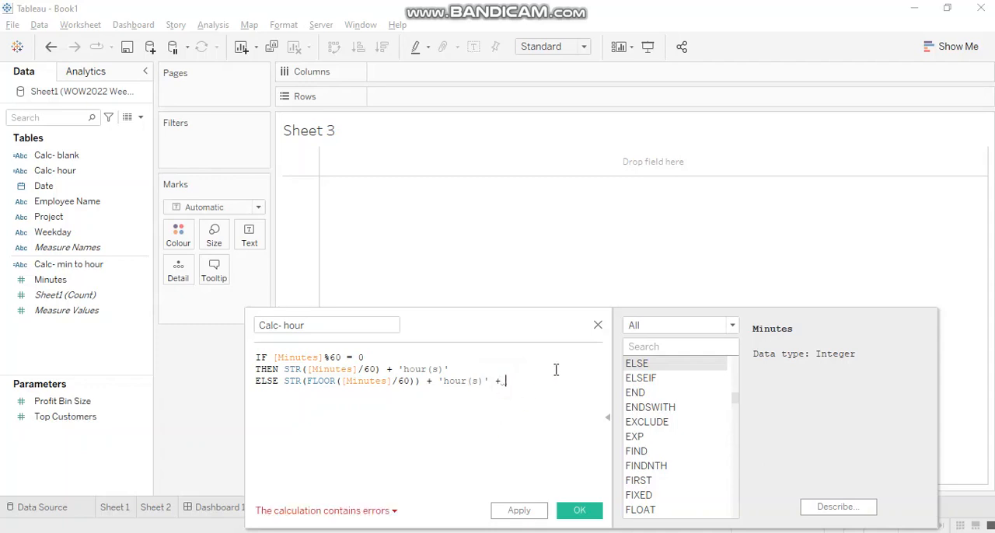
type("min")
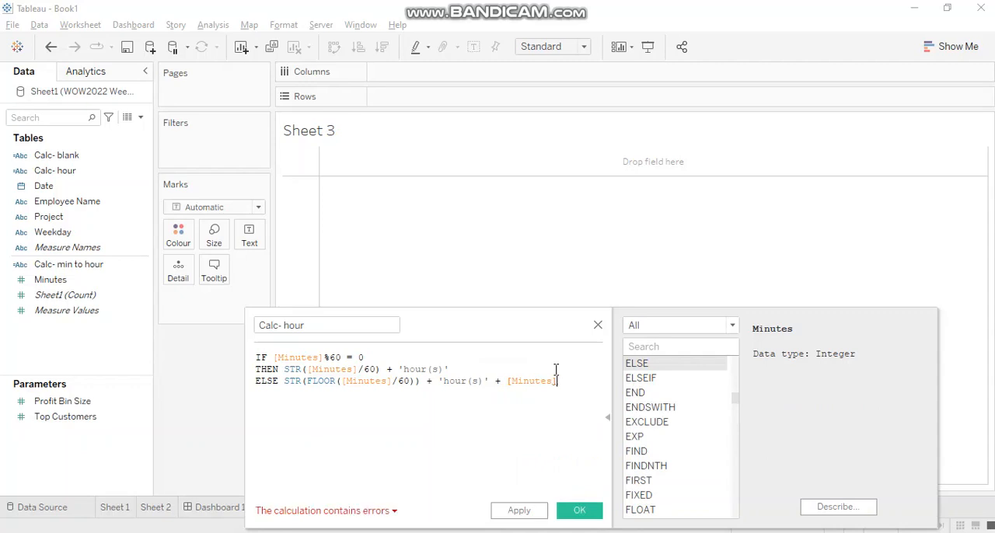
type("%60")
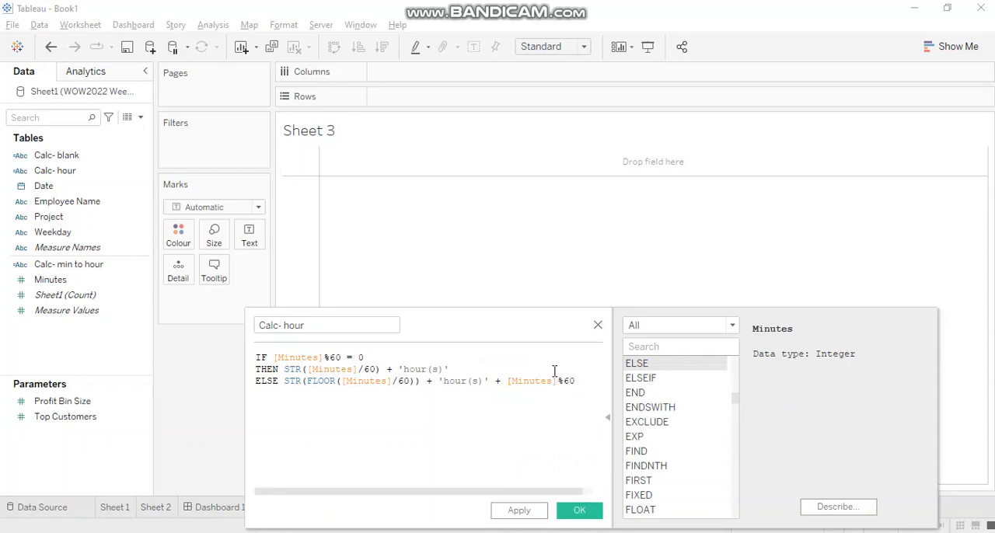
type(") + 'm")
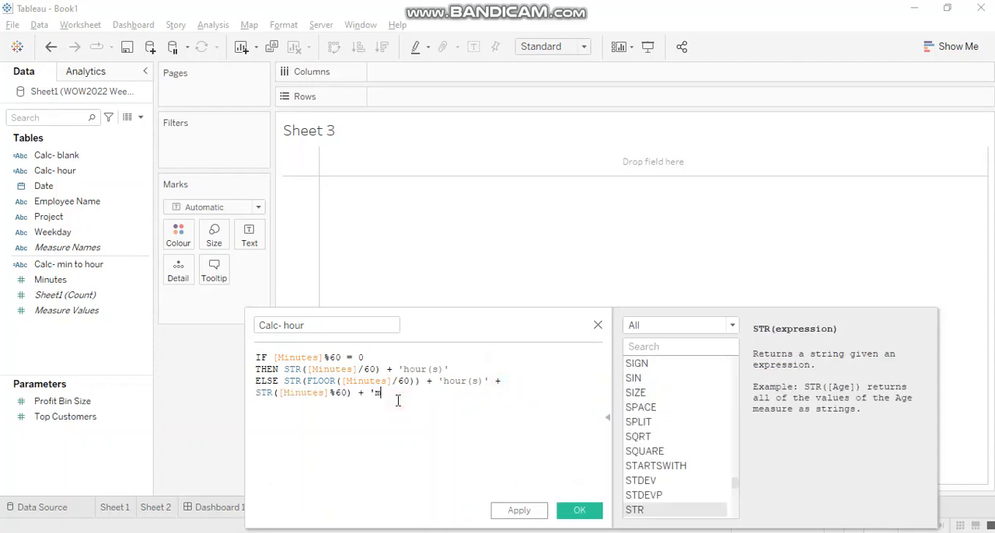
type("in'")
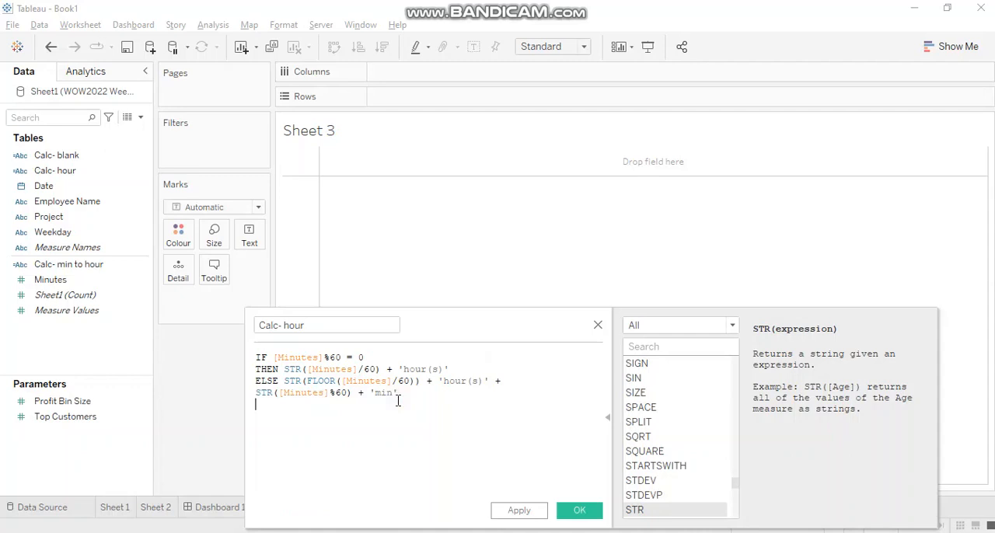
type("END")
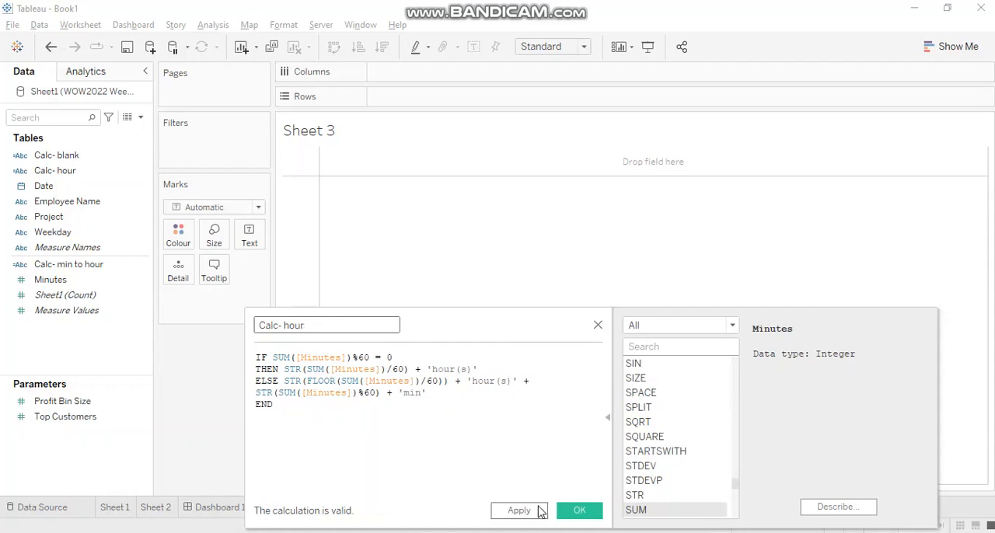
left_click(579, 510)
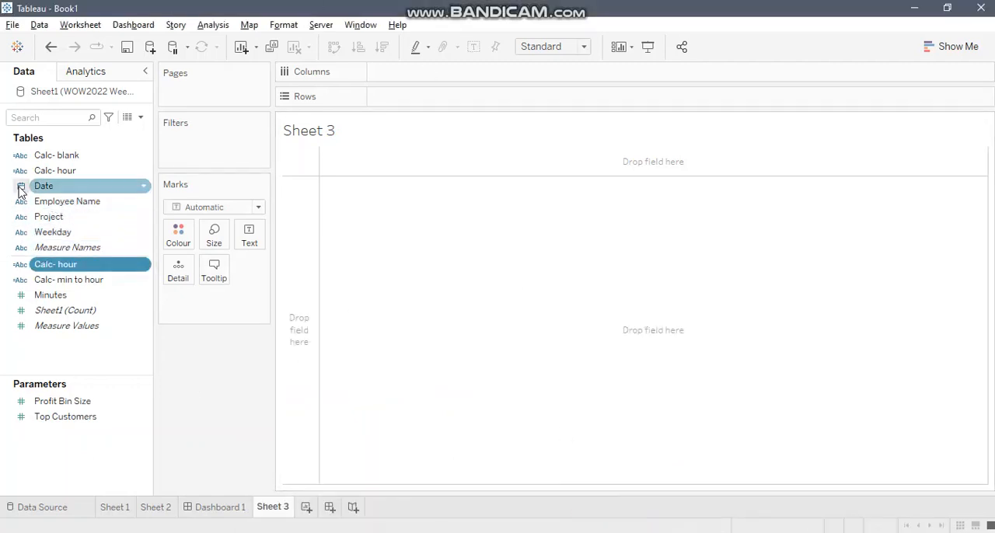
Place Employee Name, Minutes and Calc- hour on Rows, giving strings like 838hour(s)51min
left_click_drag(66, 200, 474, 112)
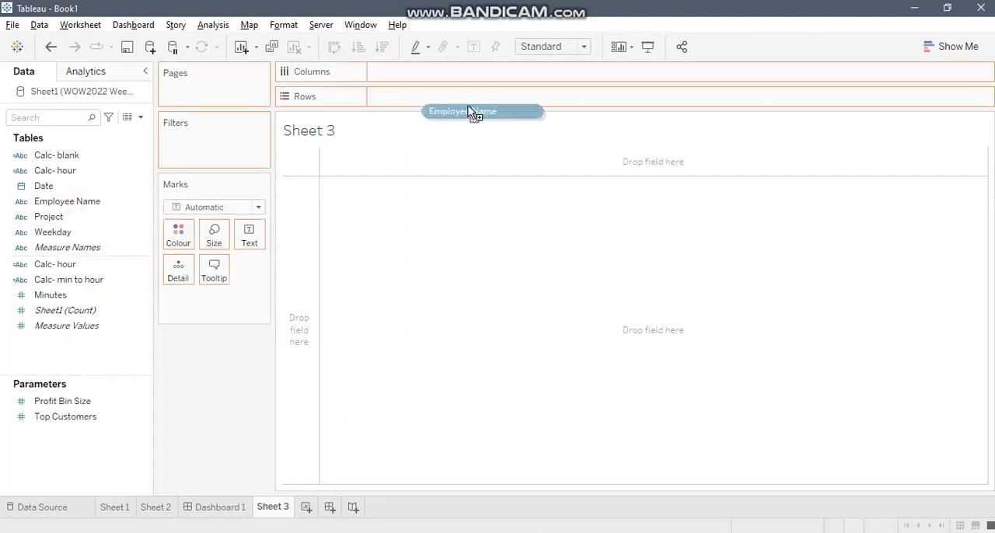
left_click_drag(482, 111, 423, 97)
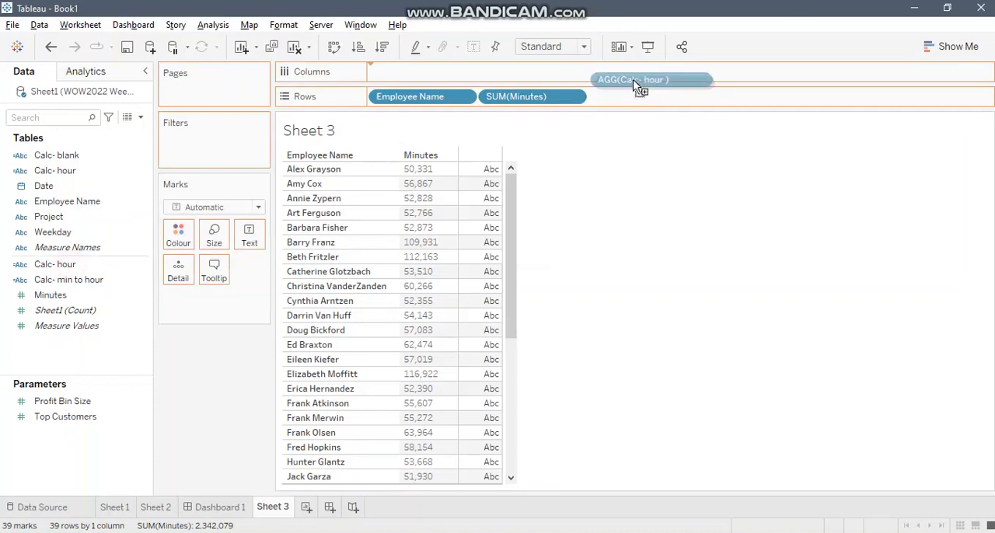
left_click_drag(652, 79, 638, 96)
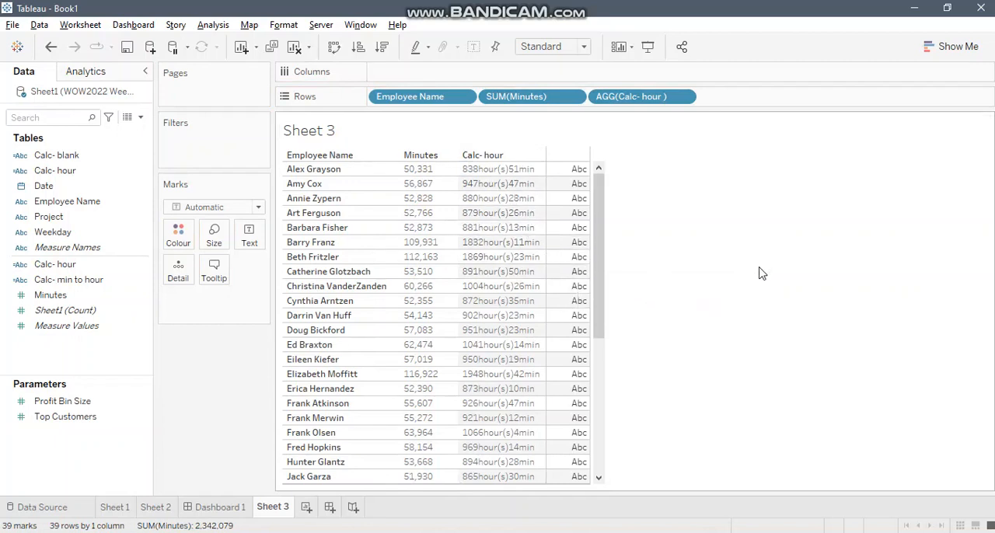
mouse_move(752, 275)
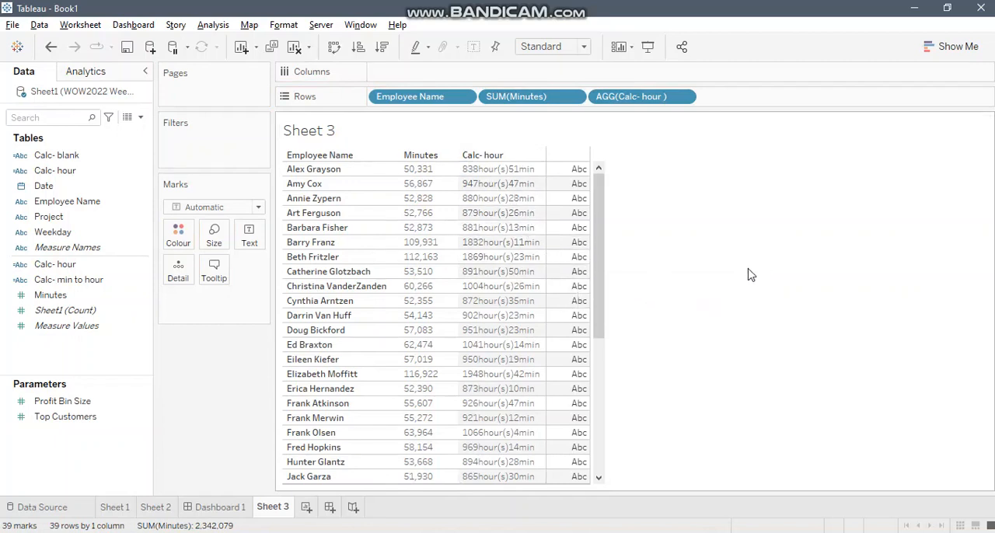